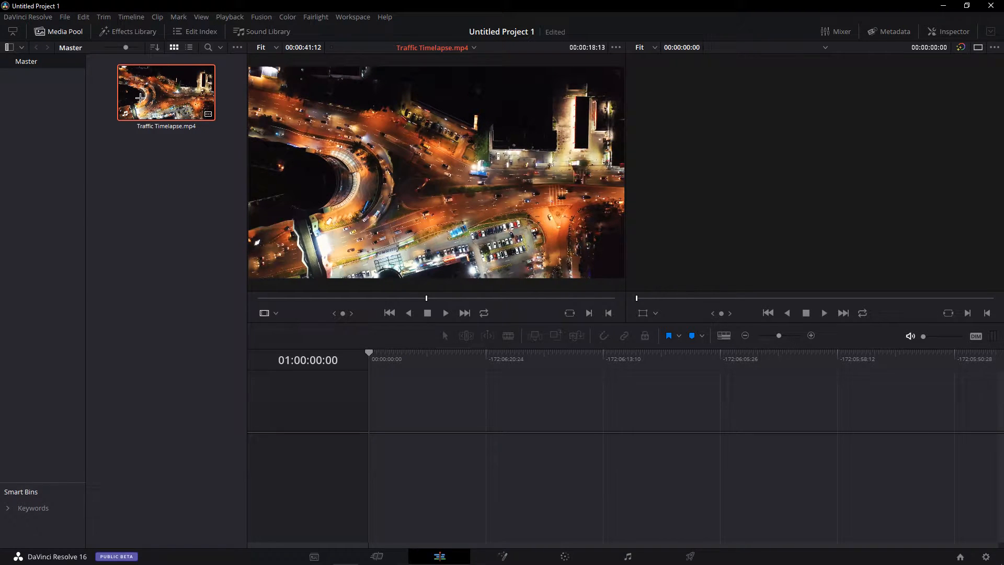
Step: Play Traffic Timelapse.mp4 in the source viewer and drag it onto a new timeline
{"action": "left_click", "coordinate": [445, 314]}
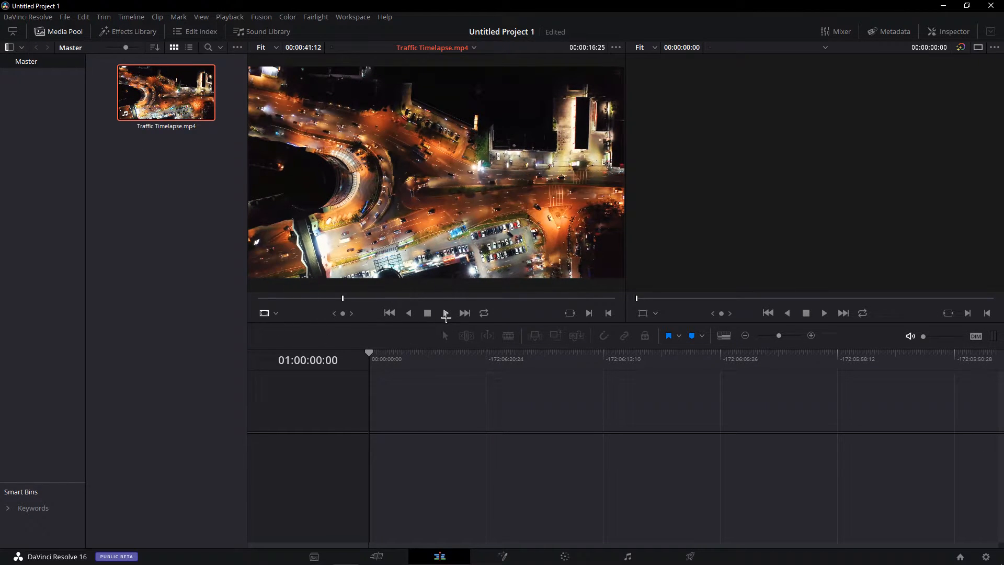
{"action": "left_click", "coordinate": [445, 314]}
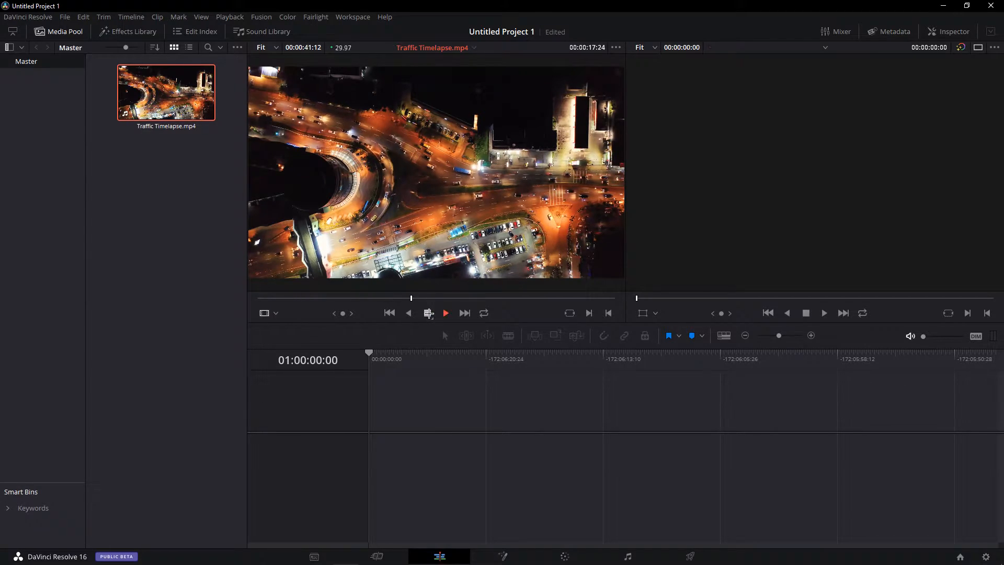
{"action": "left_click_drag", "start_coordinate": [167, 92], "coordinate": [576, 410]}
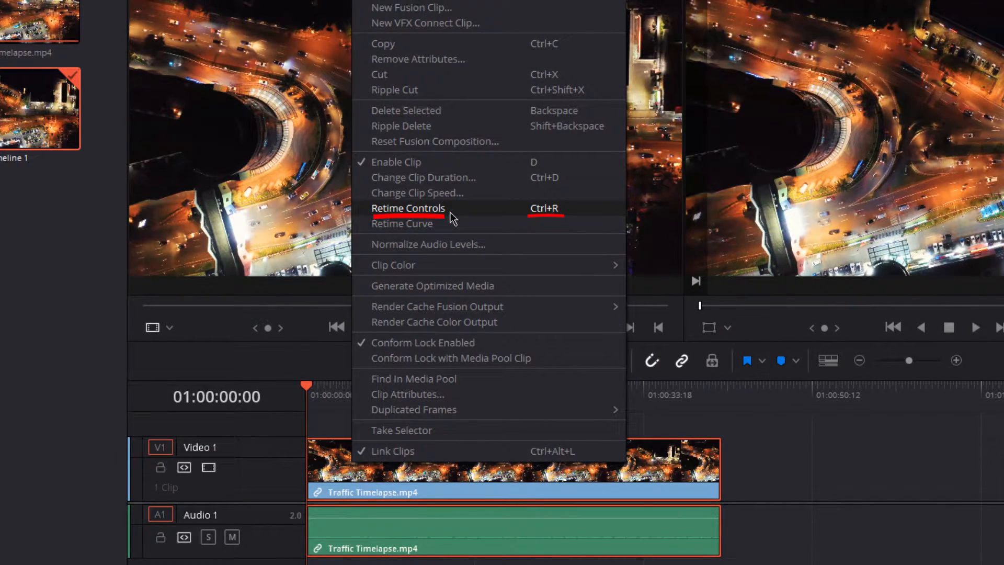
Step: Turn on Retime Controls for the timeline clip to show its speed change bar
{"action": "left_click", "coordinate": [408, 207]}
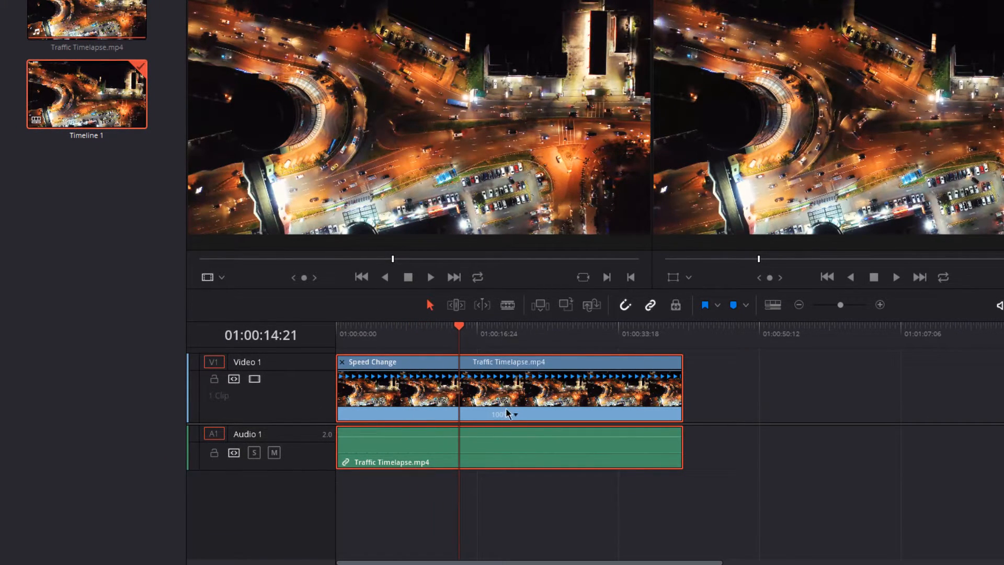
Step: Add a speed point at the playhead, set the first segment to 207%, and play it back
{"action": "right_click", "coordinate": [511, 415]}
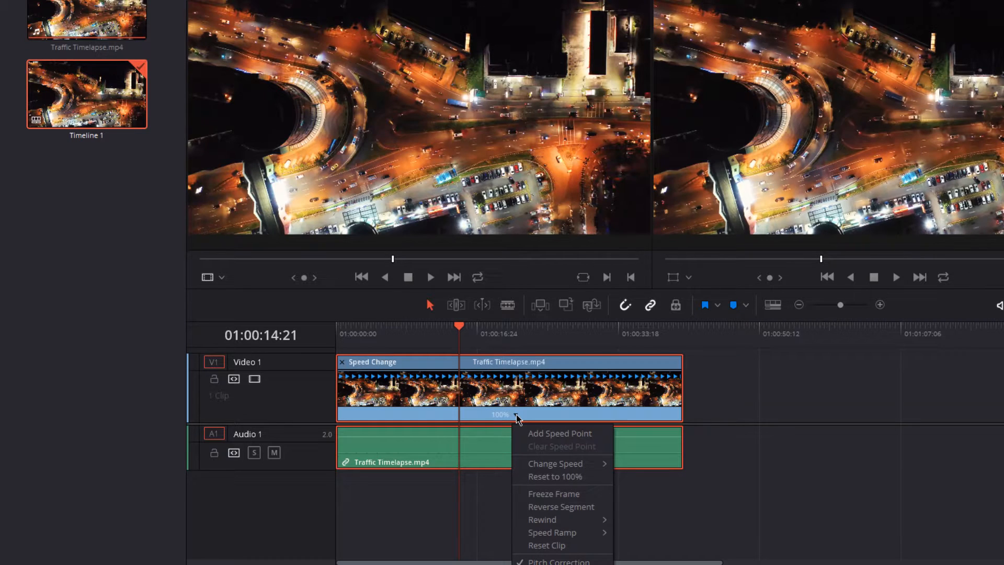
{"action": "left_click", "coordinate": [560, 433]}
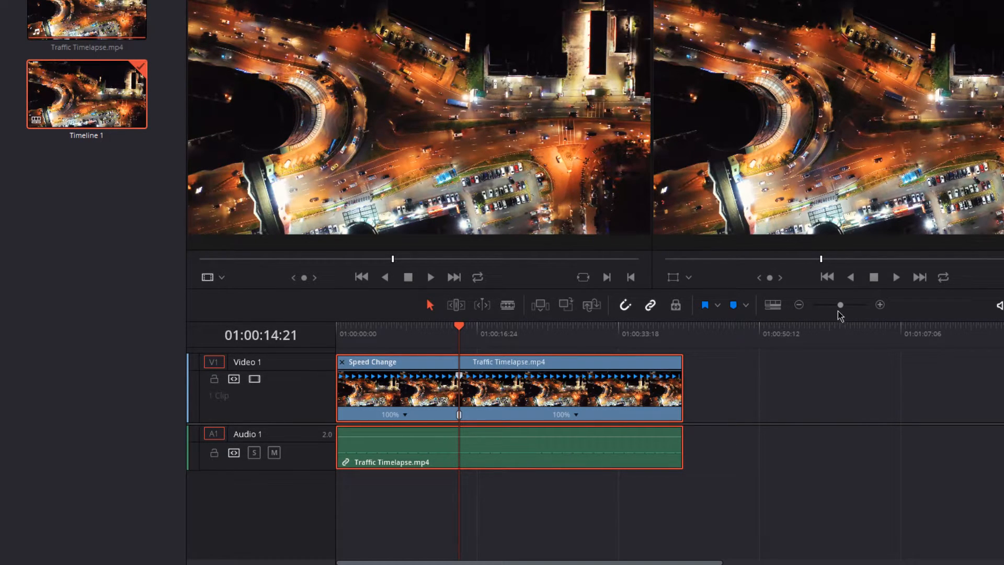
{"action": "left_click_drag", "start_coordinate": [841, 304], "coordinate": [845, 304]}
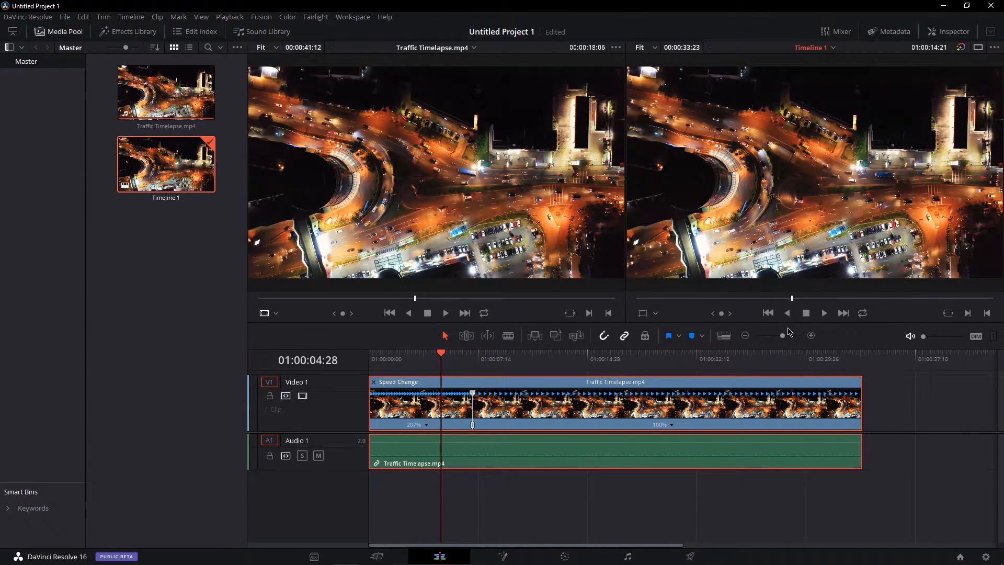
{"action": "left_click", "coordinate": [824, 314]}
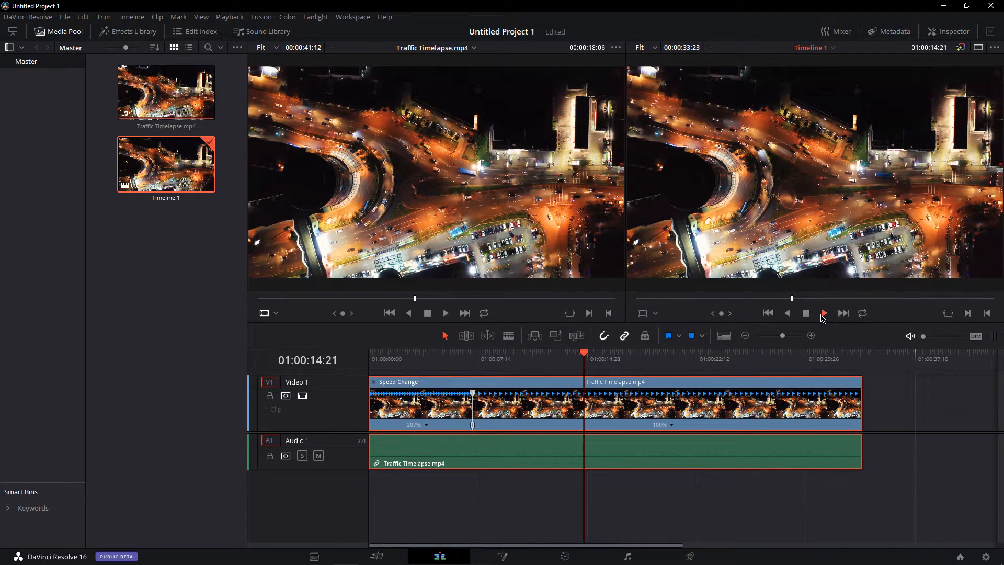
{"action": "left_click", "coordinate": [824, 314]}
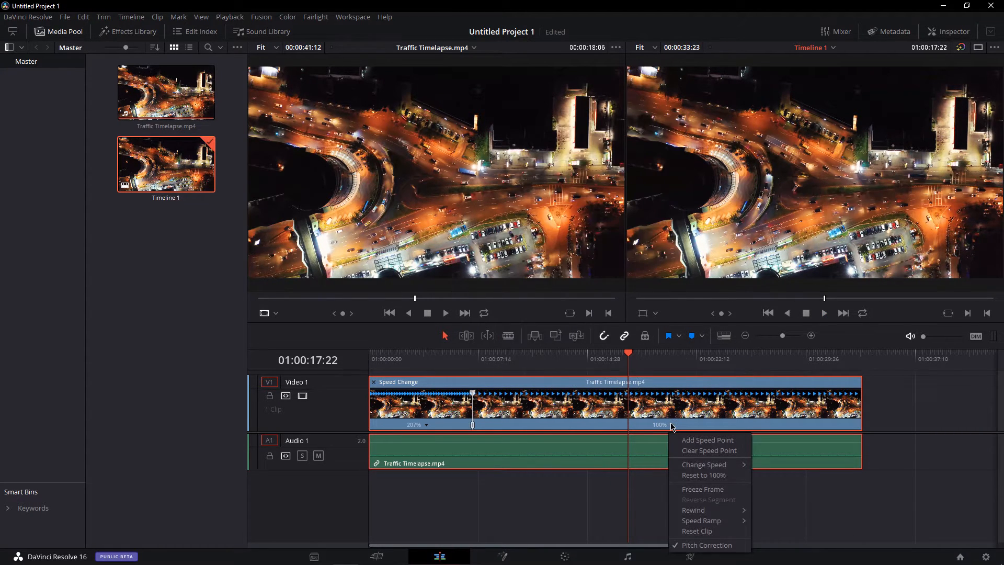
Step: Give the second segment a preset speed from Change Speed, lengthening the clip, and play back
{"action": "left_click", "coordinate": [703, 475]}
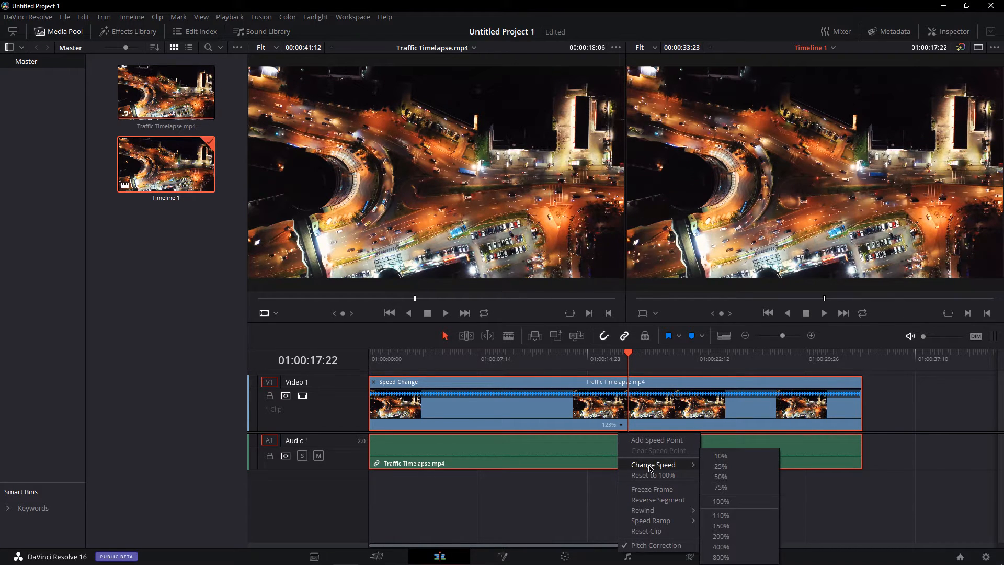
{"action": "left_click", "coordinate": [721, 514]}
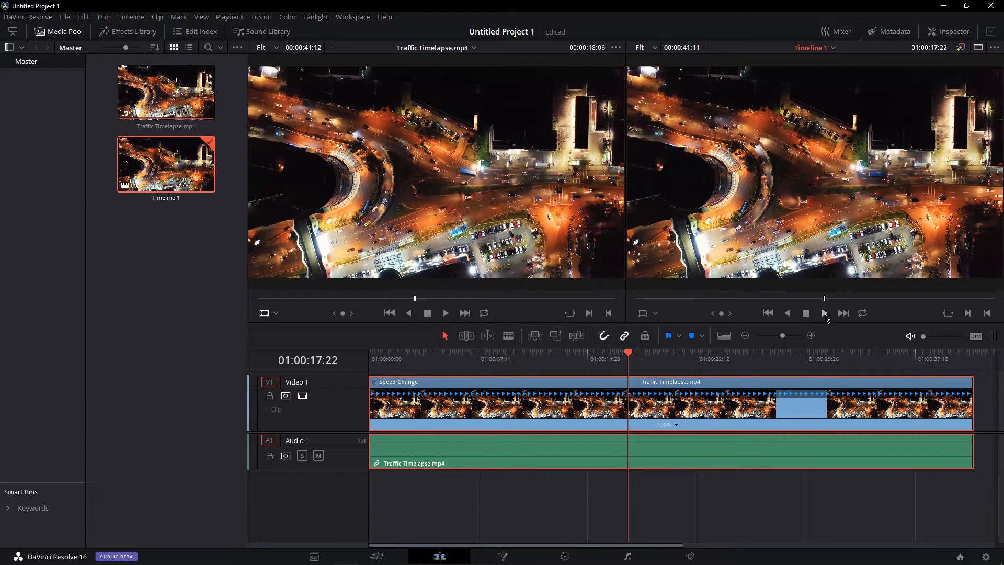
{"action": "left_click", "coordinate": [824, 314]}
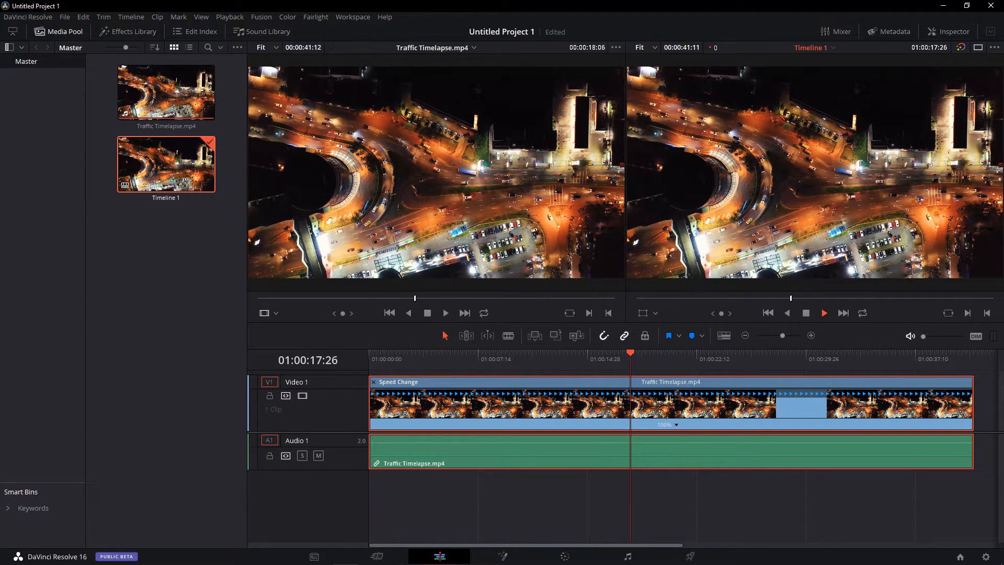